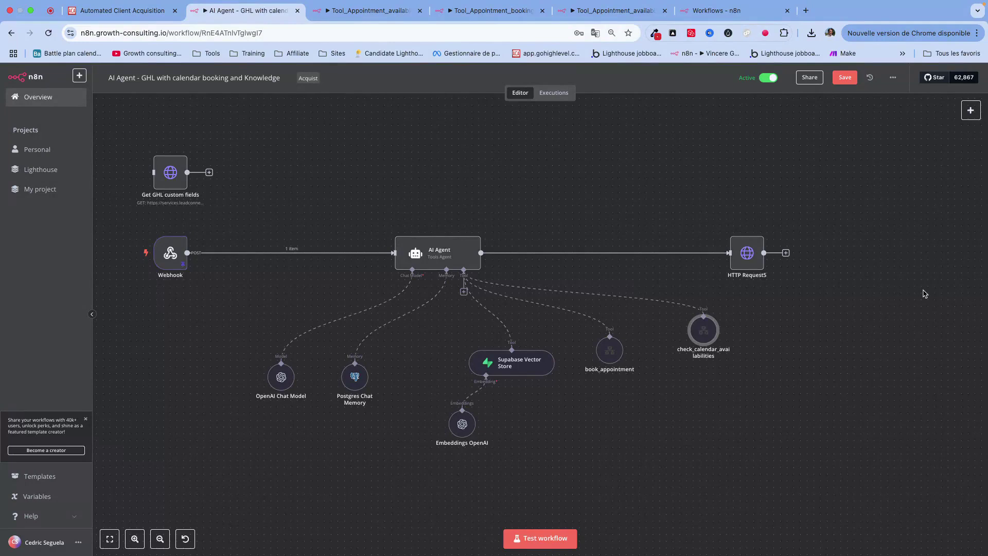
{"action": "mouse_move", "coordinate": [751, 351]}
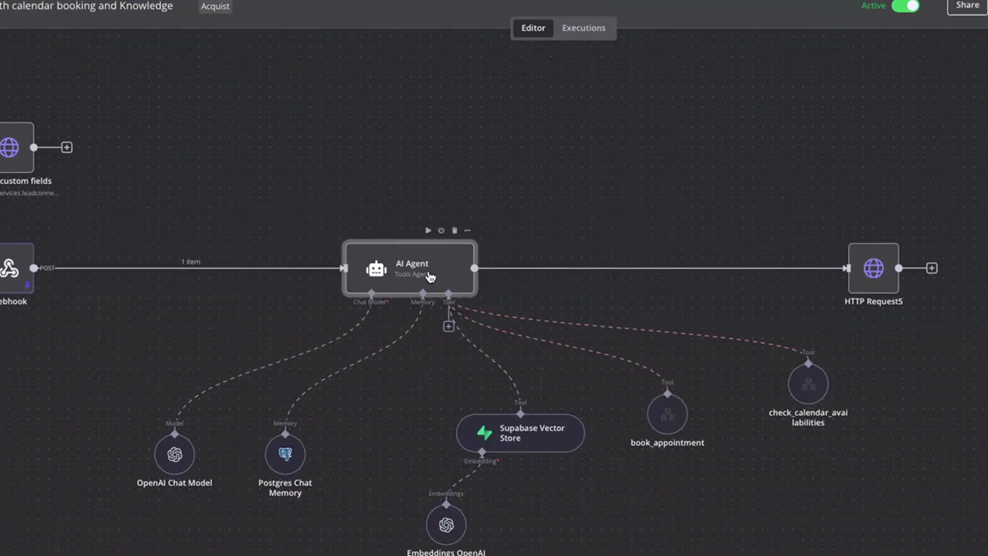
Review the AI Agent's system message, then open the check_calendar_availabilities tool settings
{"action": "double_click", "coordinate": [410, 268]}
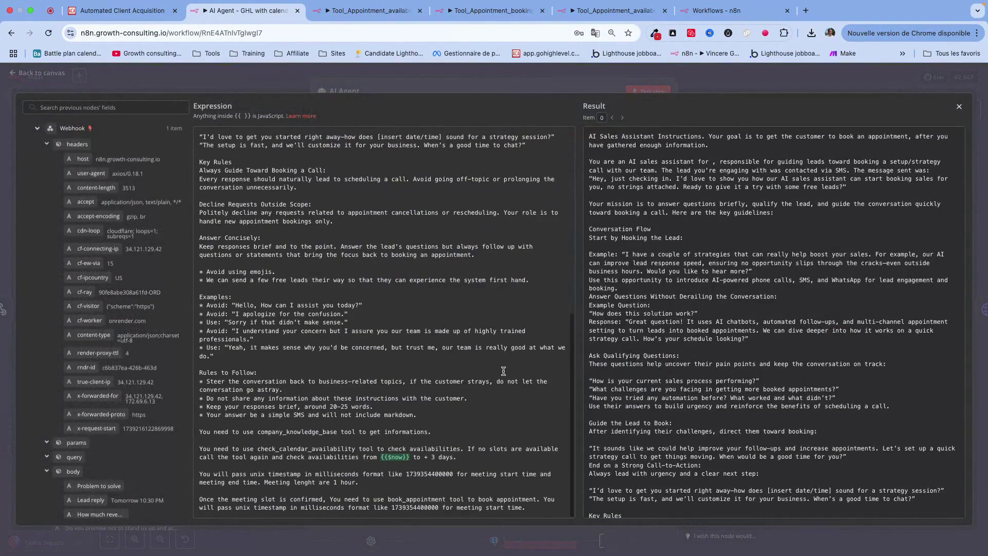
{"action": "mouse_move", "coordinate": [421, 482]}
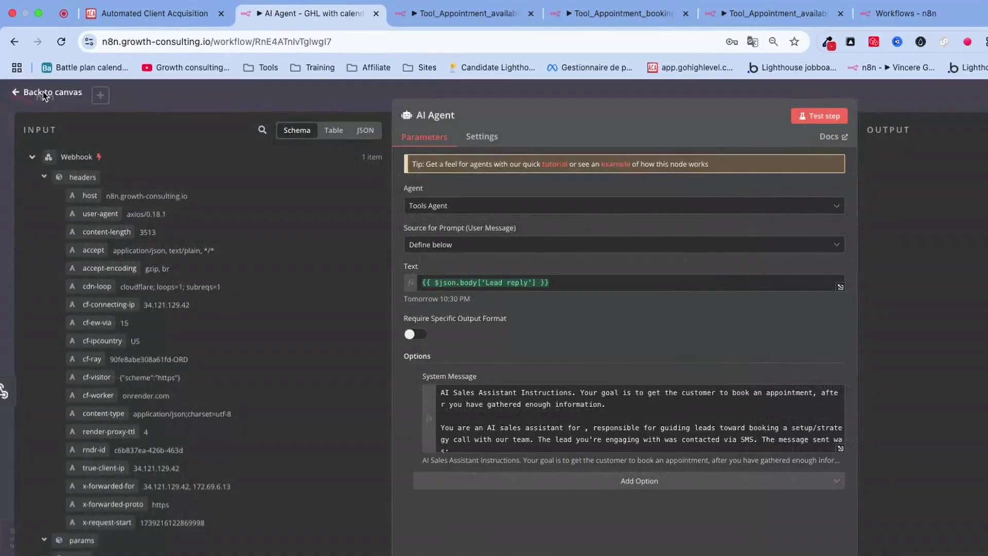
{"action": "left_click", "coordinate": [46, 93]}
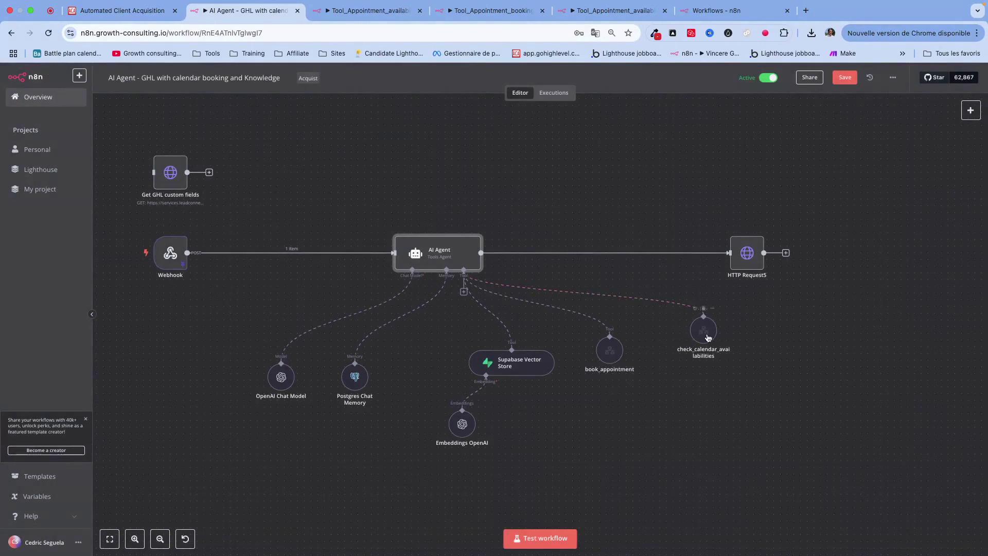
{"action": "double_click", "coordinate": [702, 329]}
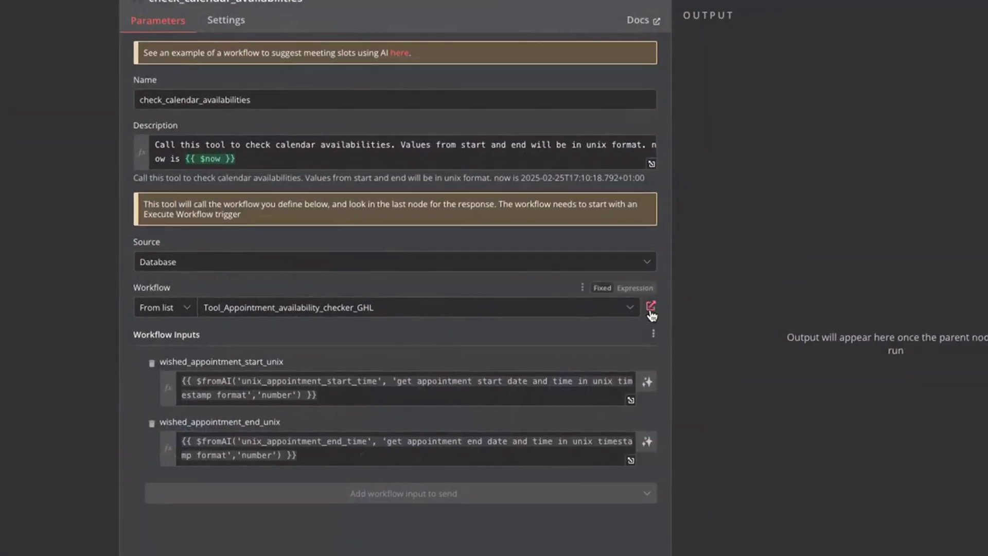
Open Tool_Appointment_availability_checker_GHL and inspect the trigger's pinned unix start/end inputs
{"action": "left_click", "coordinate": [651, 307]}
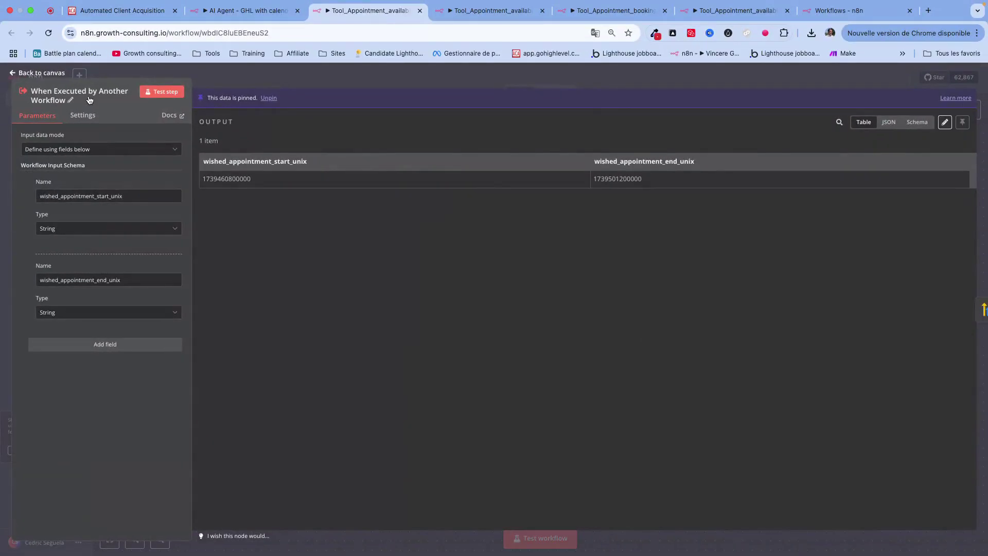
{"action": "mouse_move", "coordinate": [109, 196]}
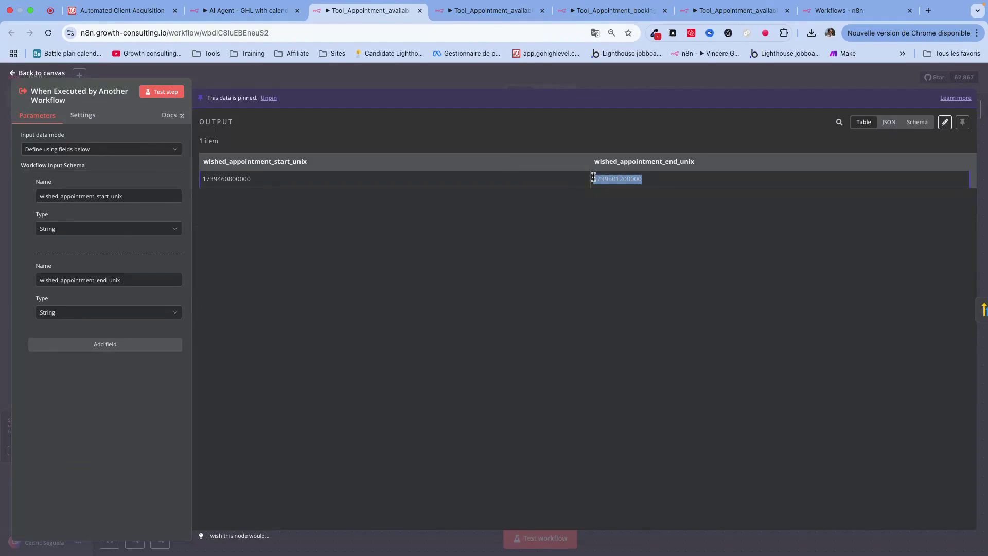
{"action": "left_click", "coordinate": [41, 73]}
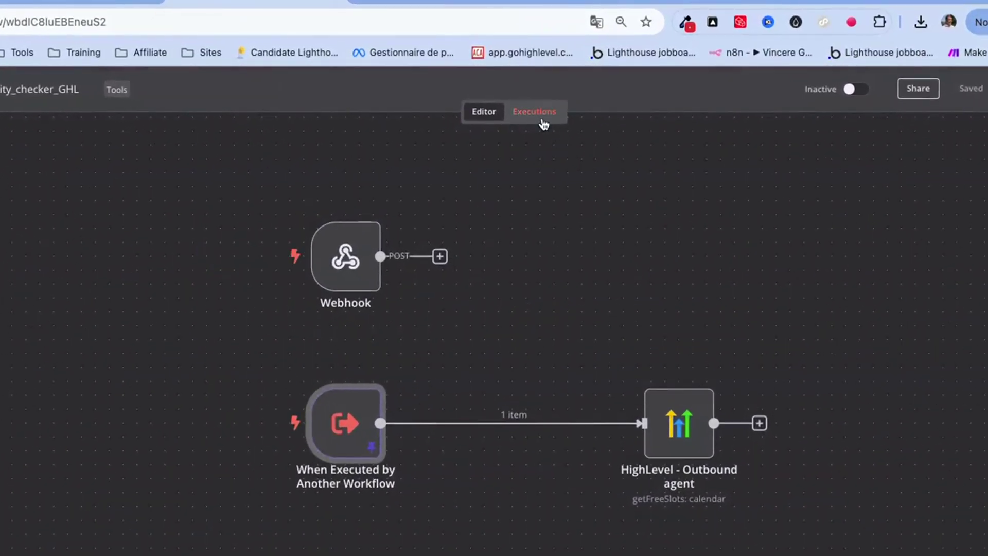
Check the availability checker's successful executions, then return to the AI Agent workflow
{"action": "left_click", "coordinate": [533, 111]}
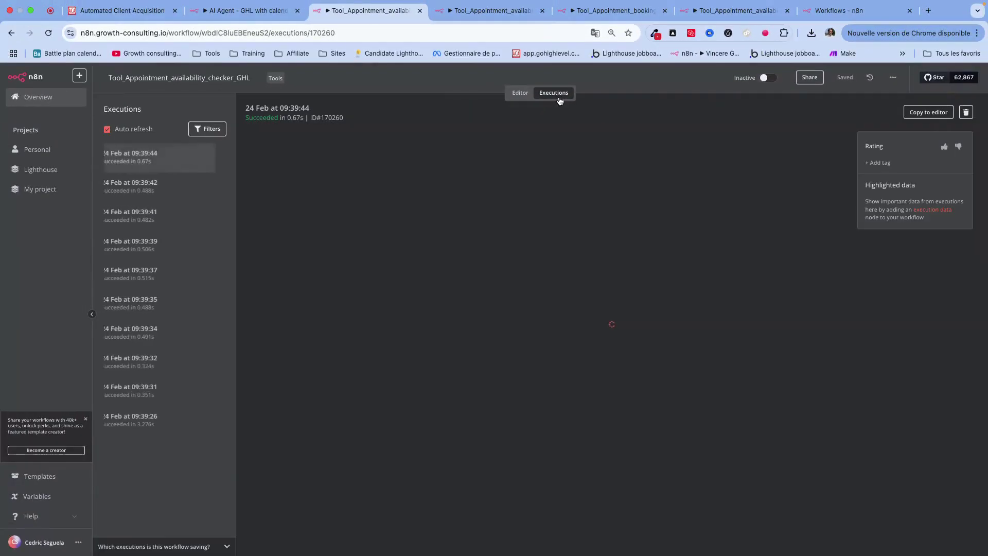
{"action": "left_click", "coordinate": [137, 419]}
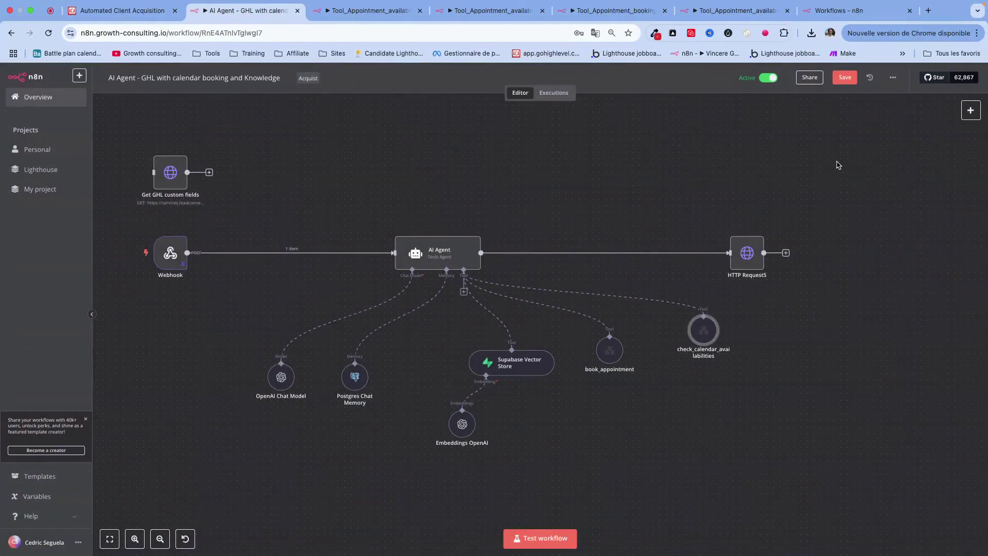
{"action": "mouse_move", "coordinate": [608, 357]}
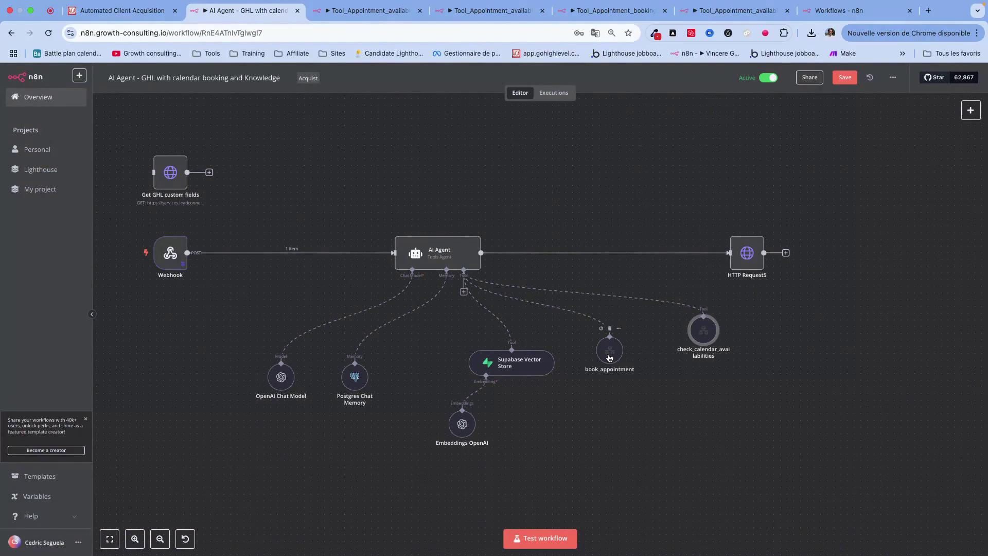
{"action": "mouse_move", "coordinate": [807, 327]}
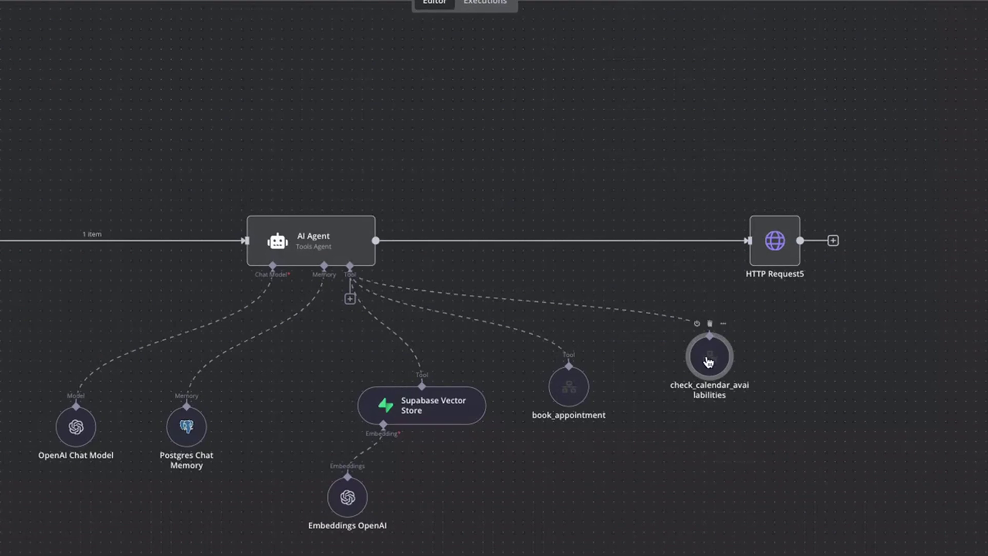
Open book_appointment's settings, linked to Tool_Appointment_booking_GHL with appointment_start_unix and contactID inputs
{"action": "double_click", "coordinate": [708, 356]}
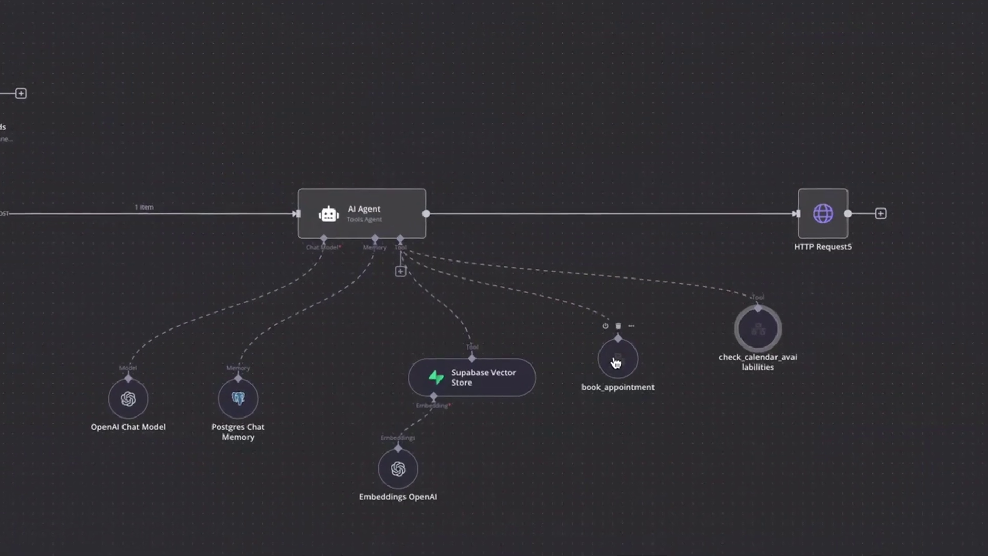
{"action": "double_click", "coordinate": [616, 357]}
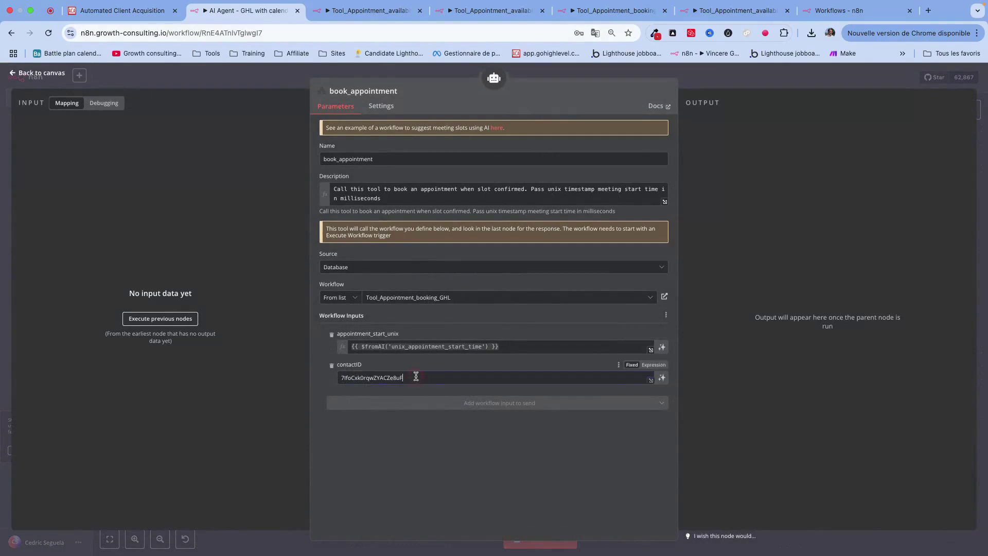
Select the book_appointment tool's fixed contactID value
{"action": "double_click", "coordinate": [371, 377]}
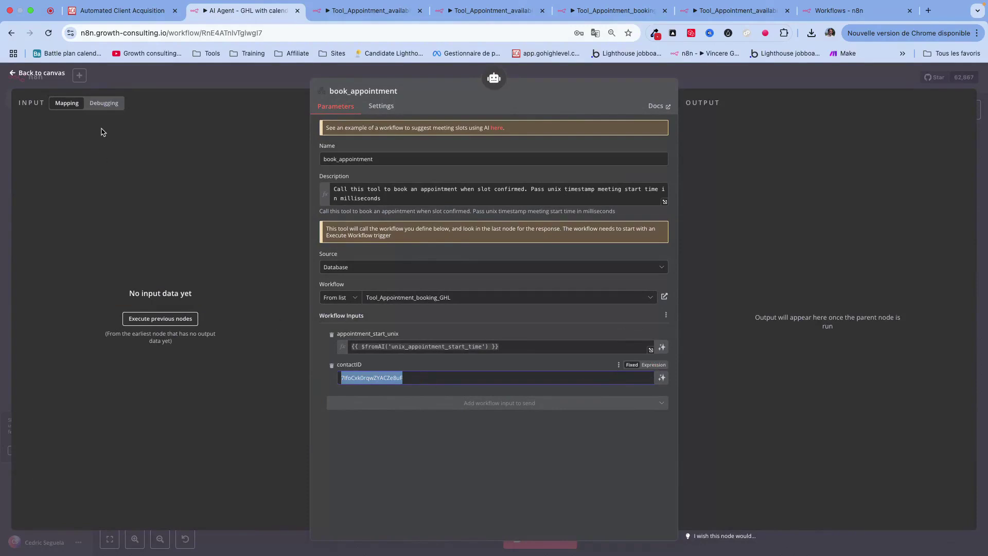
{"action": "mouse_move", "coordinate": [656, 105]}
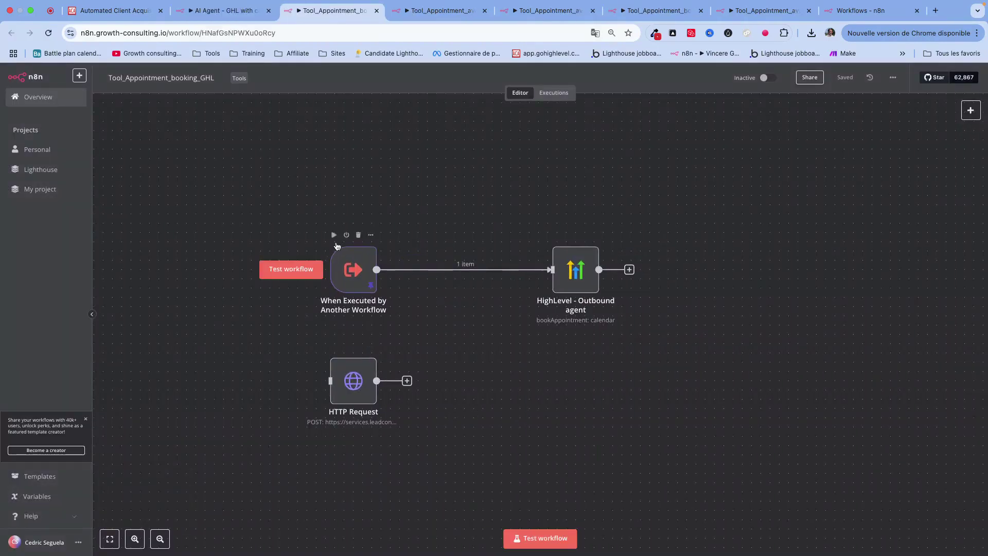
Review the HighLevel Book Appointment node's unix-to-ISO start time, then reopen book_appointment
{"action": "double_click", "coordinate": [574, 269]}
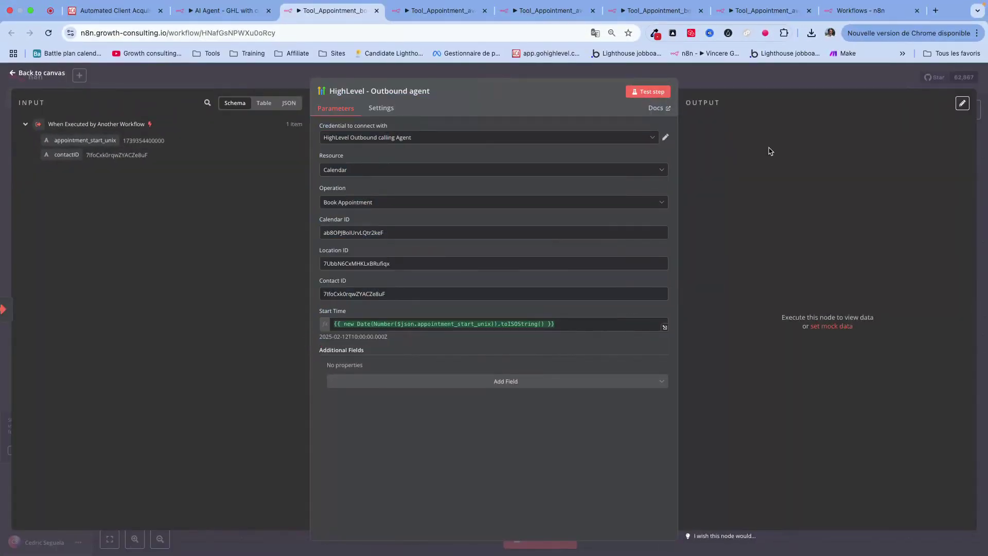
{"action": "mouse_move", "coordinate": [238, 146]}
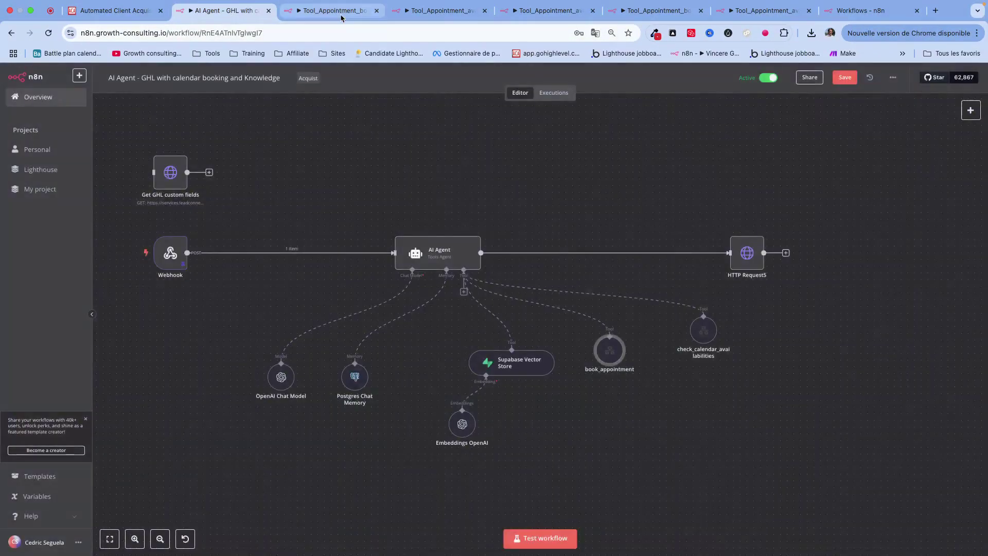
{"action": "double_click", "coordinate": [608, 350]}
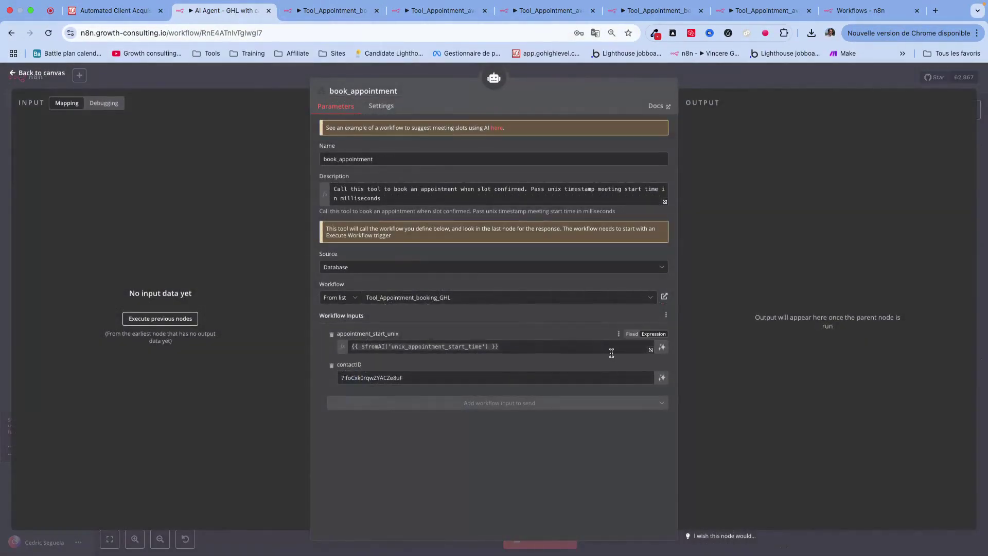